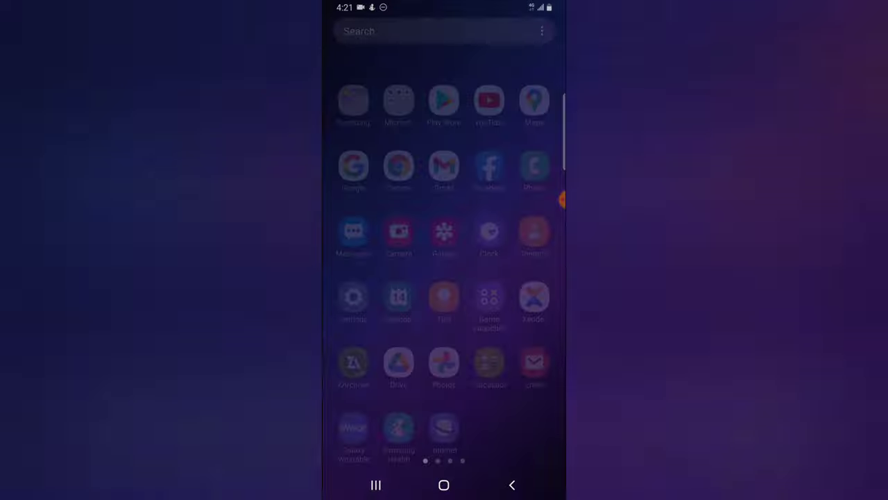
Launch Turnip from the last page of the app drawer.
{"action": "scroll", "scroll_direction": "left", "scroll_amount": 3}
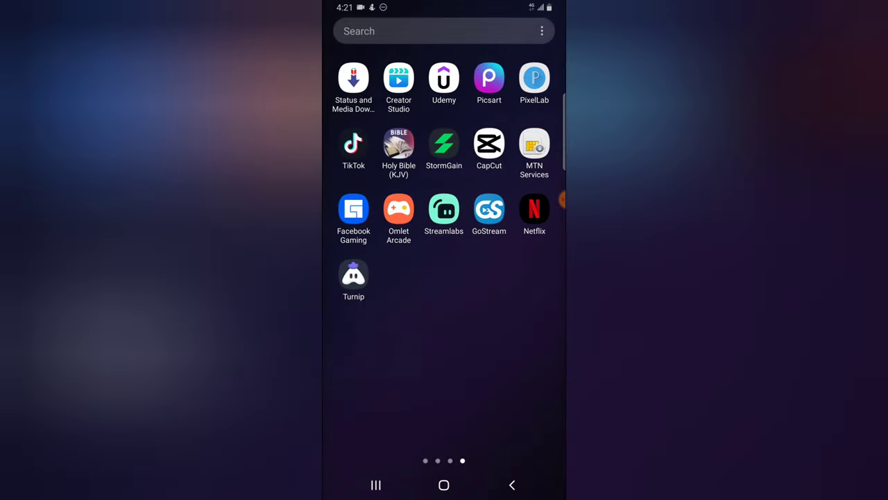
{"action": "left_click", "coordinate": [353, 275]}
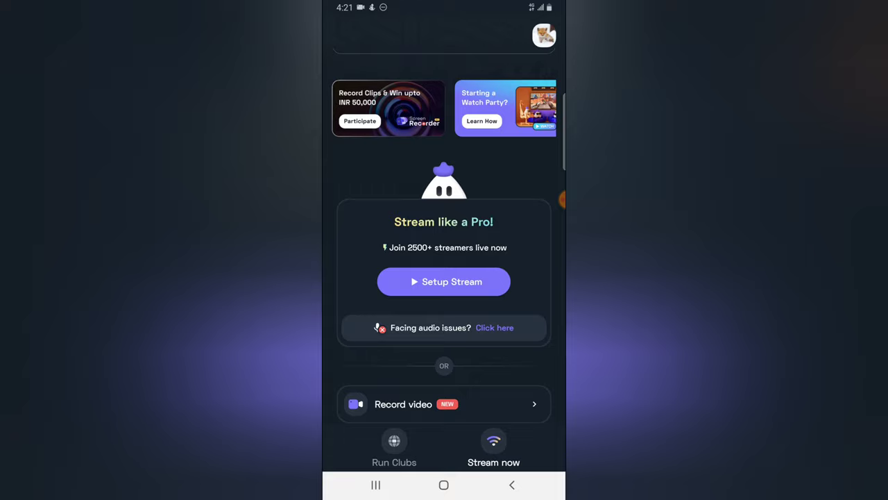
From the profile's linked accounts, remove the first Facebook streaming account and confirm.
{"action": "left_click", "coordinate": [544, 36]}
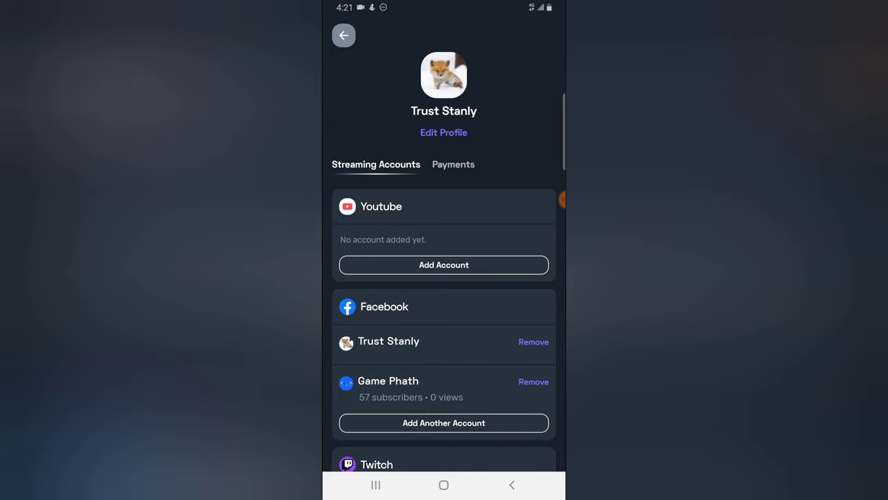
{"action": "scroll", "scroll_direction": "down", "scroll_amount": 3}
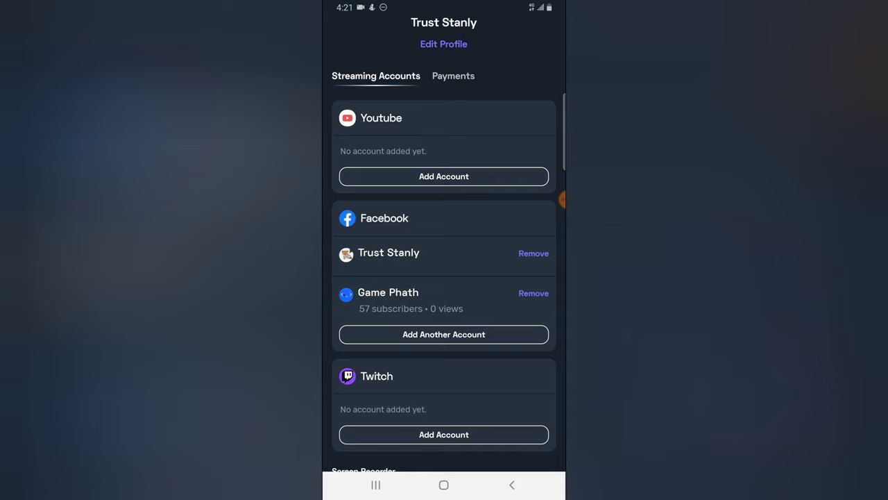
{"action": "left_click", "coordinate": [533, 252]}
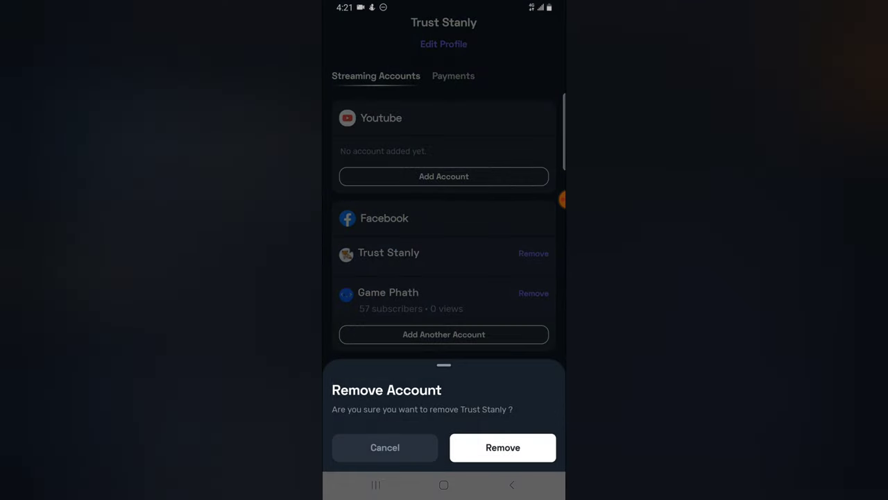
{"action": "left_click", "coordinate": [503, 447]}
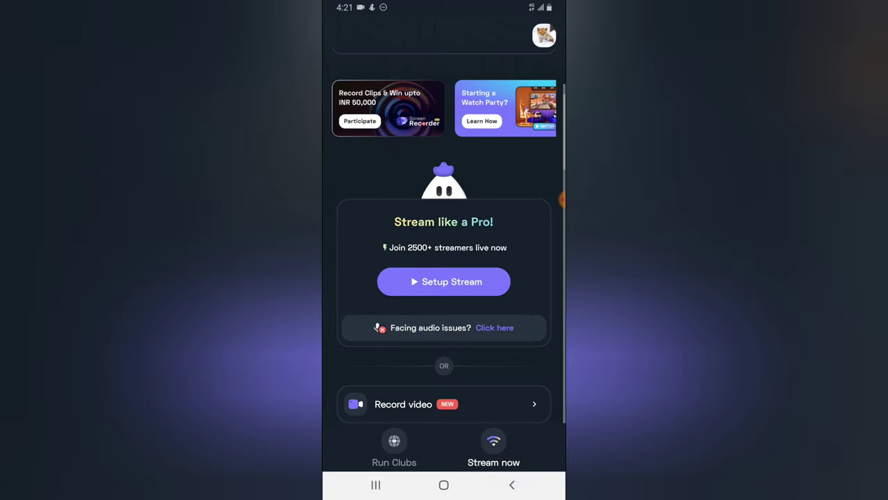
Remove the last Facebook streaming account from the profile and log out.
{"action": "left_click", "coordinate": [544, 36]}
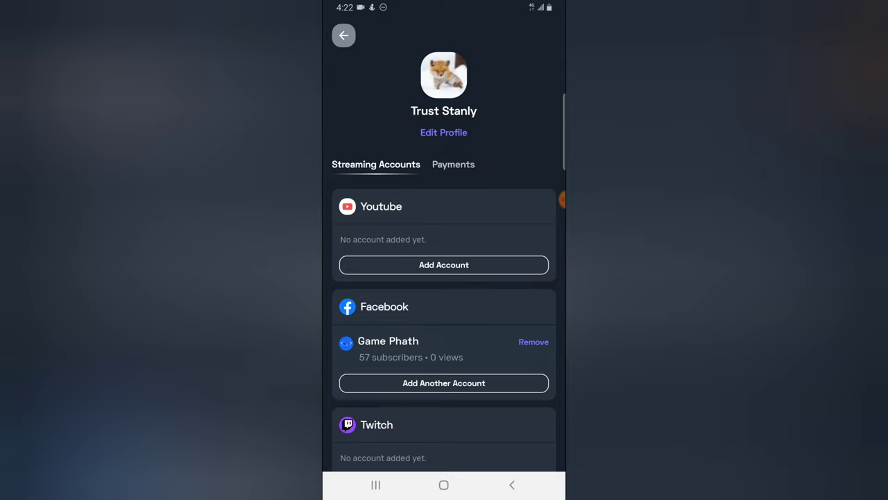
{"action": "left_click", "coordinate": [533, 342]}
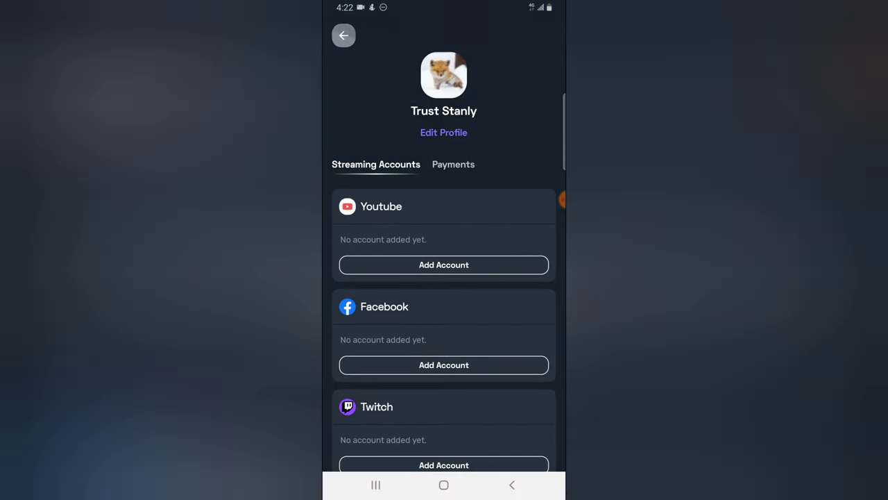
{"action": "scroll", "scroll_direction": "down", "scroll_amount": 3}
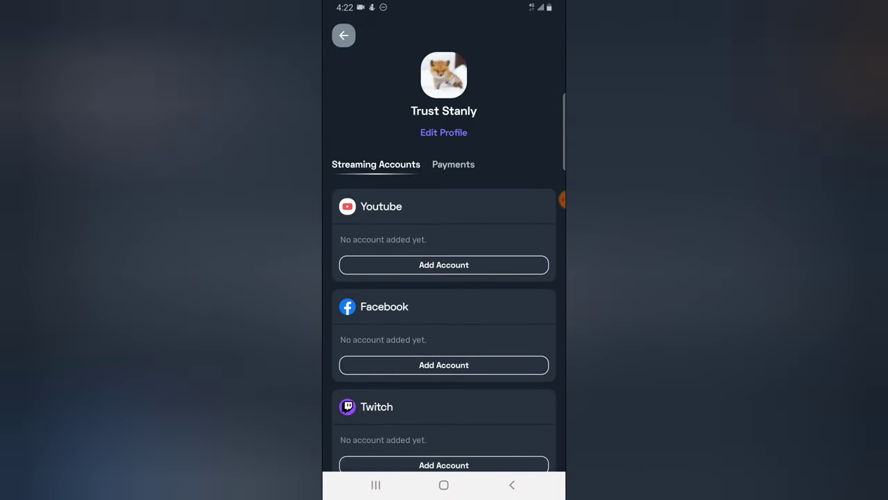
{"action": "scroll", "scroll_direction": "down", "scroll_amount": 3}
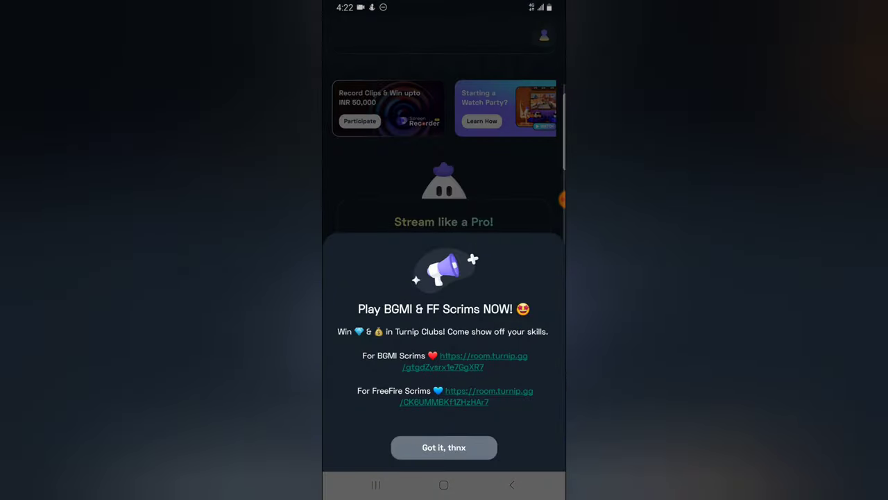
Dismiss the scrims promo, verify the profile shows the default avatar with no accounts, and return home.
{"action": "left_click", "coordinate": [445, 447]}
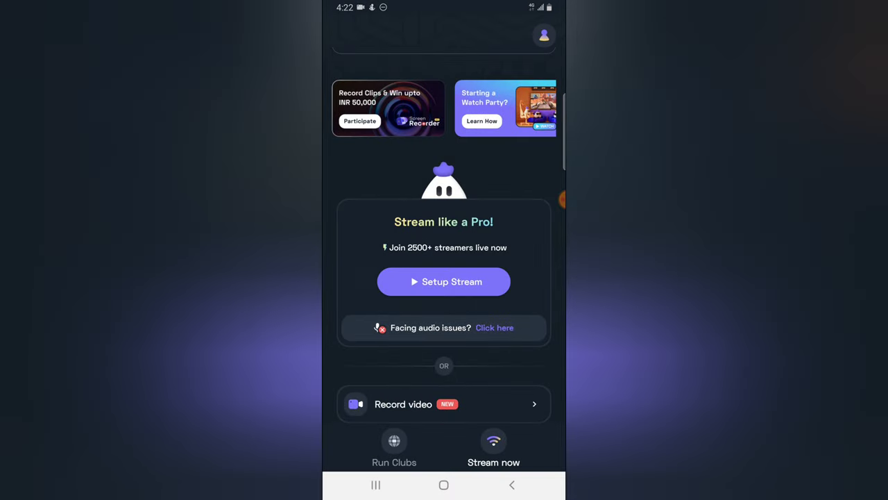
{"action": "left_click", "coordinate": [544, 36]}
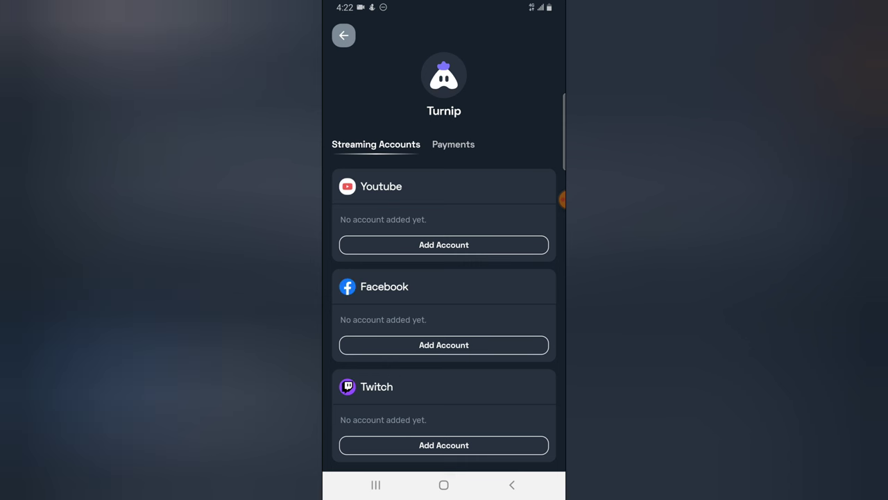
{"action": "scroll", "scroll_direction": "down", "scroll_amount": 3}
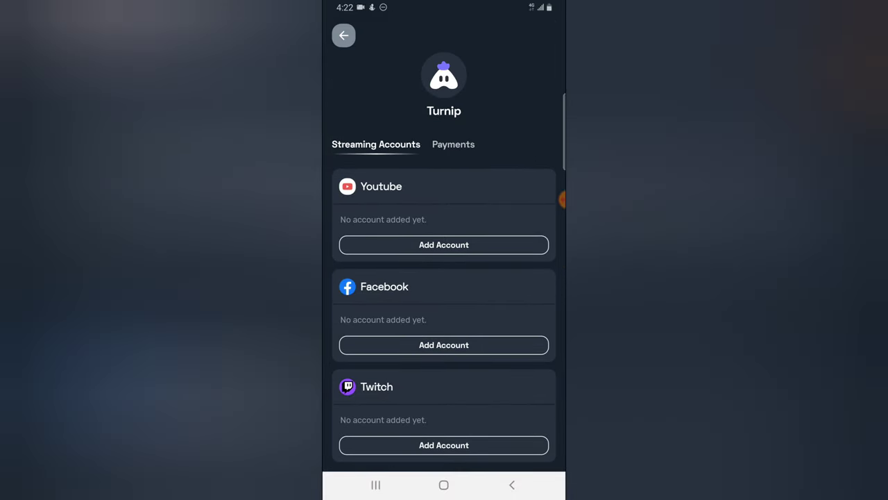
{"action": "left_click", "coordinate": [344, 36]}
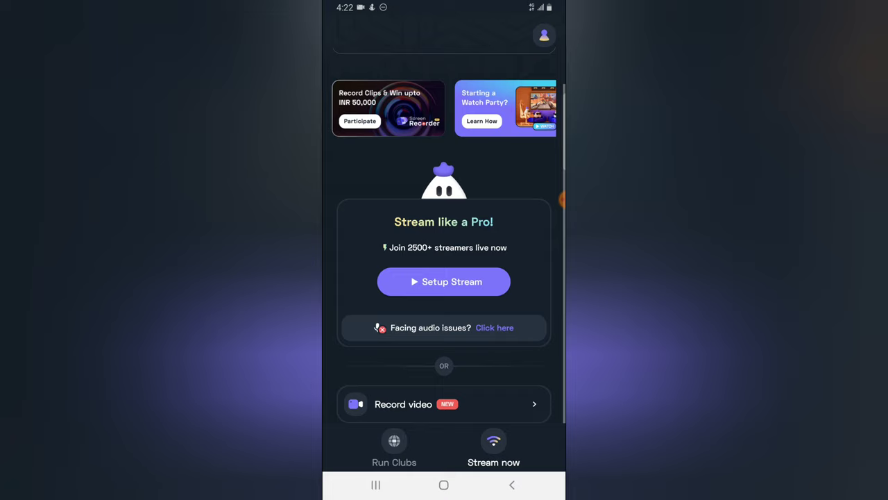